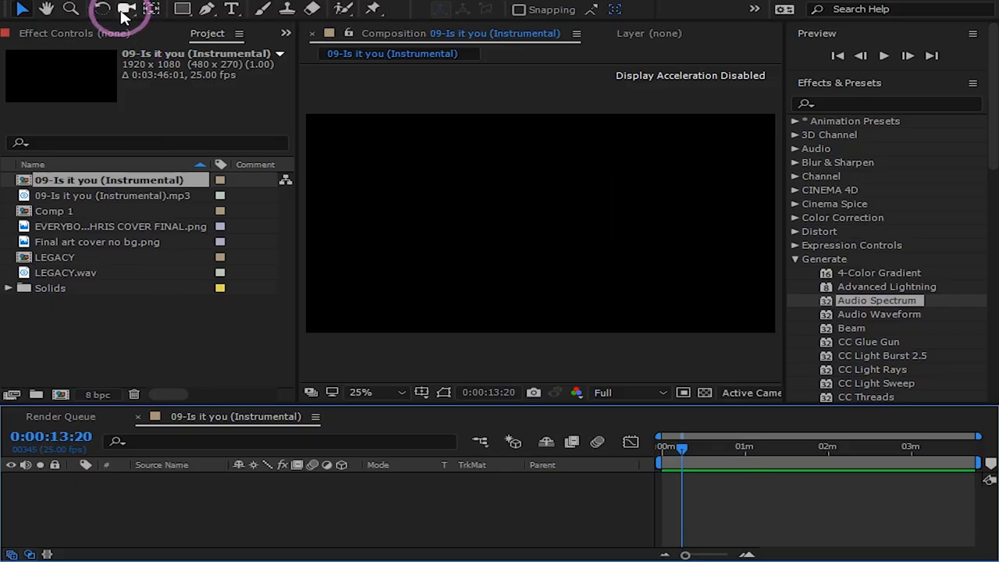
- Review and confirm the composition settings
click(102, 4)
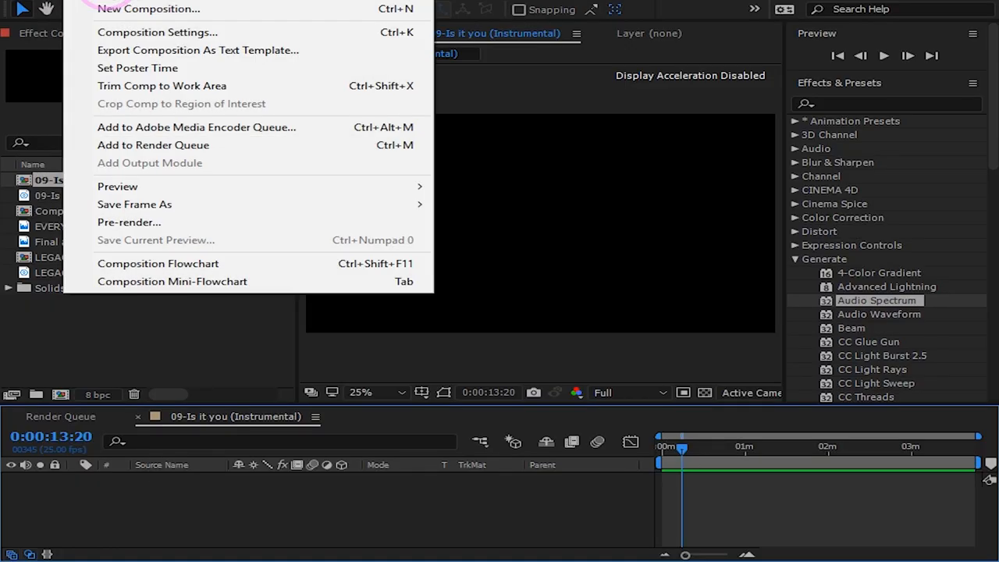
click(157, 32)
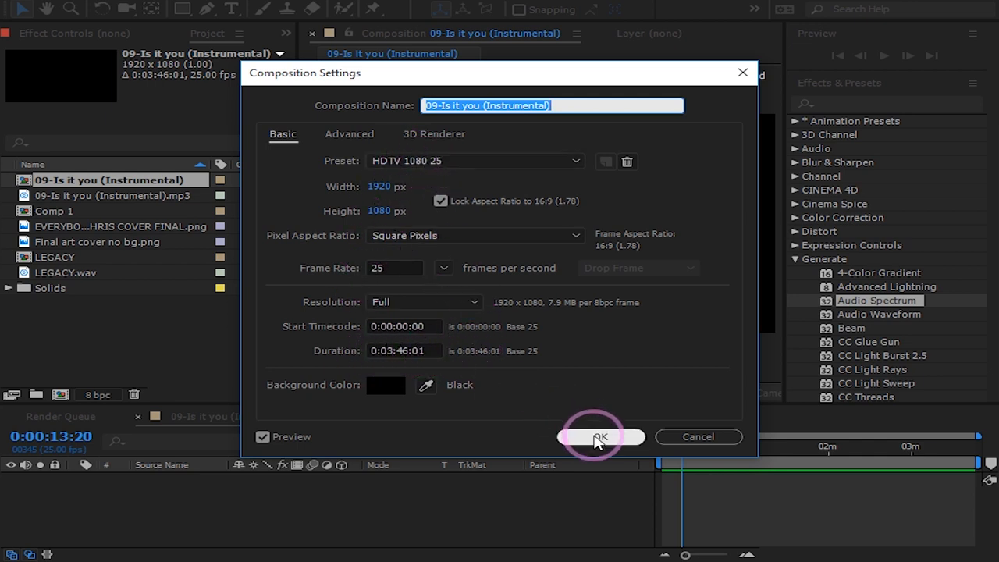
click(601, 437)
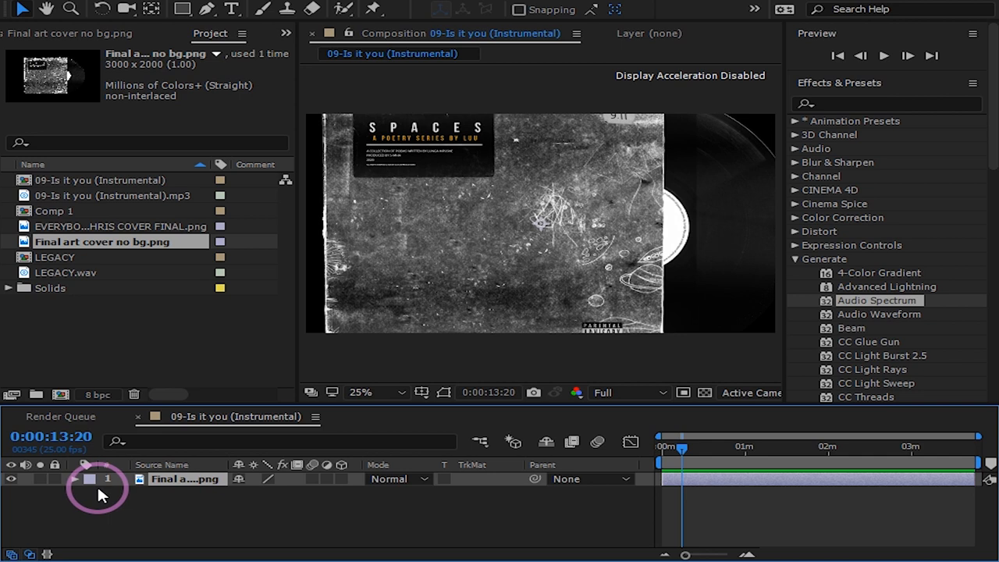
- Scale the album cover down and raise its Y Position to 391
click(75, 478)
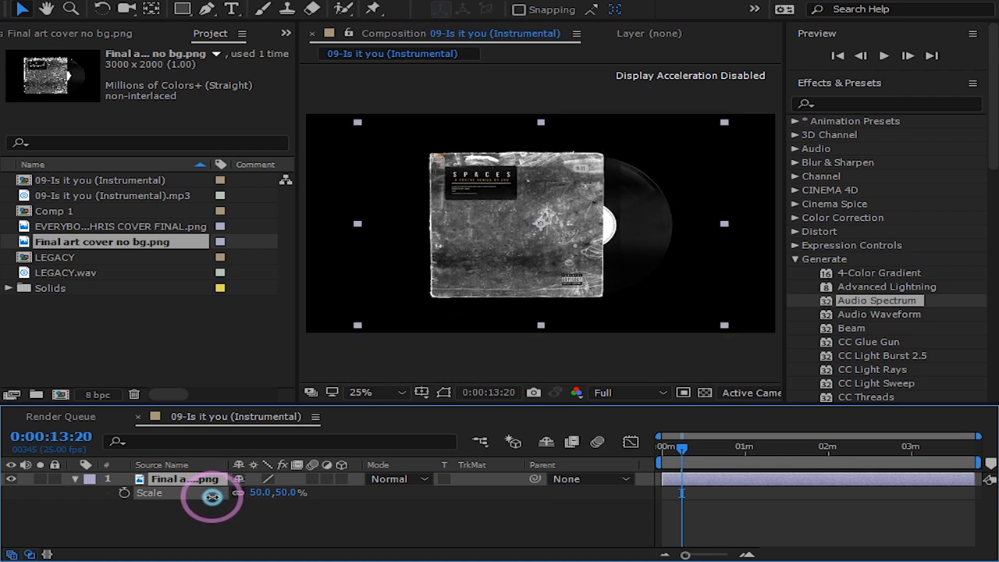
drag(226, 492, 196, 492)
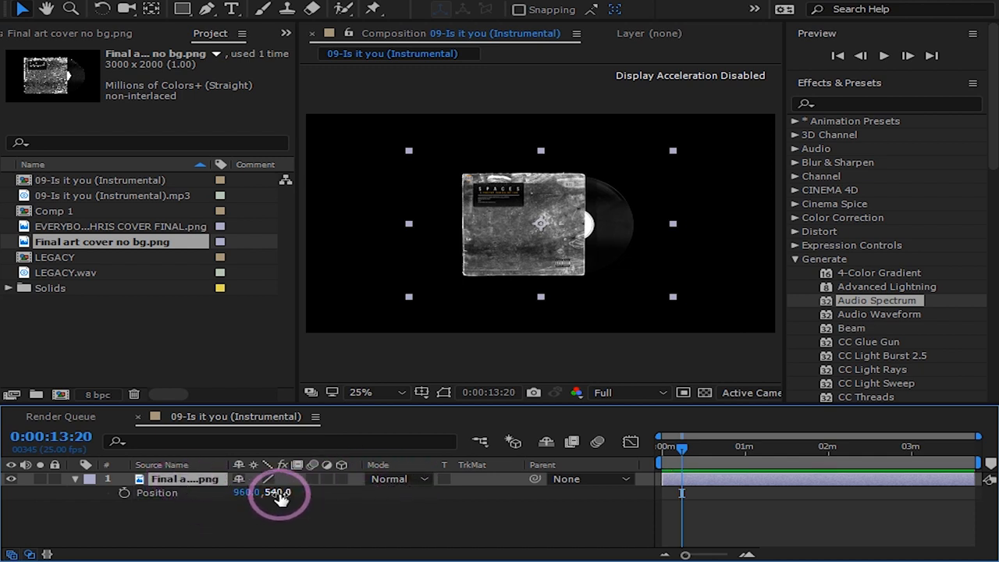
drag(277, 492, 238, 493)
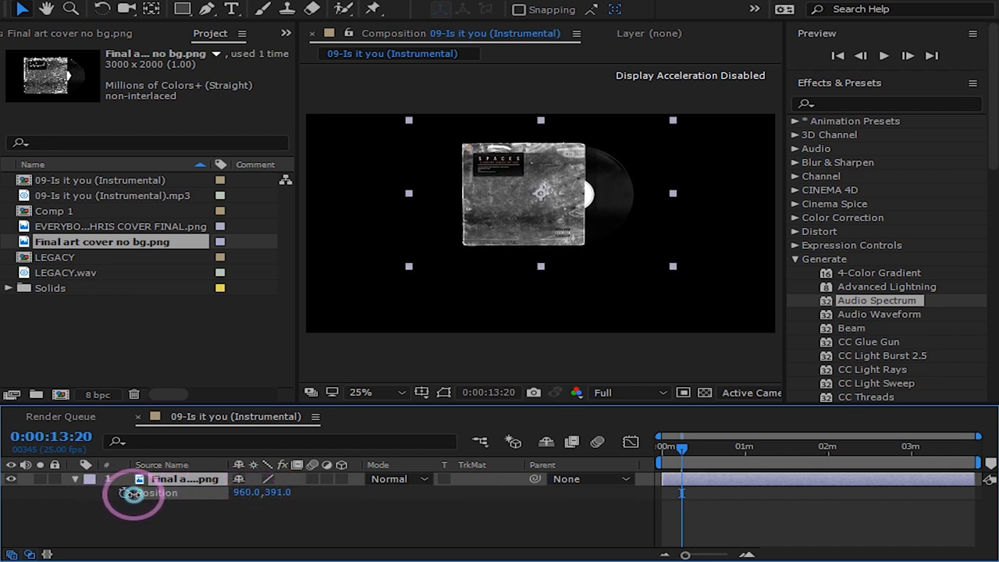
click(185, 478)
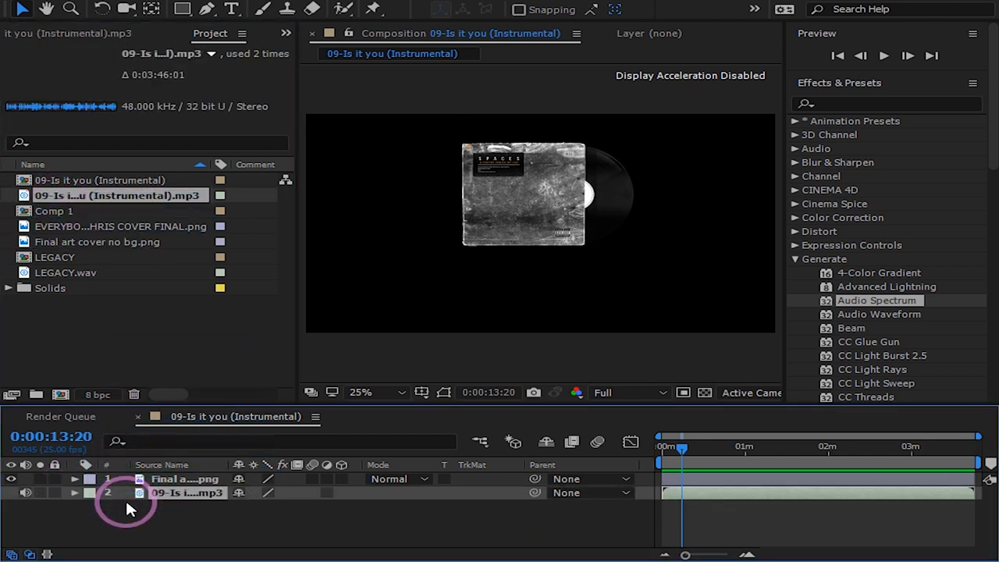
- Add a new black solid layer named 'spectrum' over the cover
right_click(129, 503)
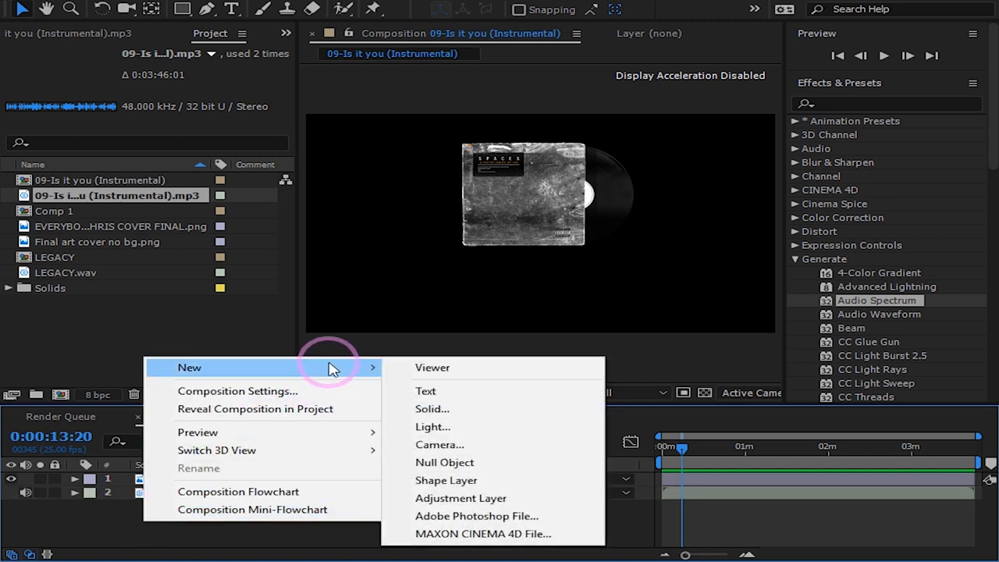
mouse_move(433, 409)
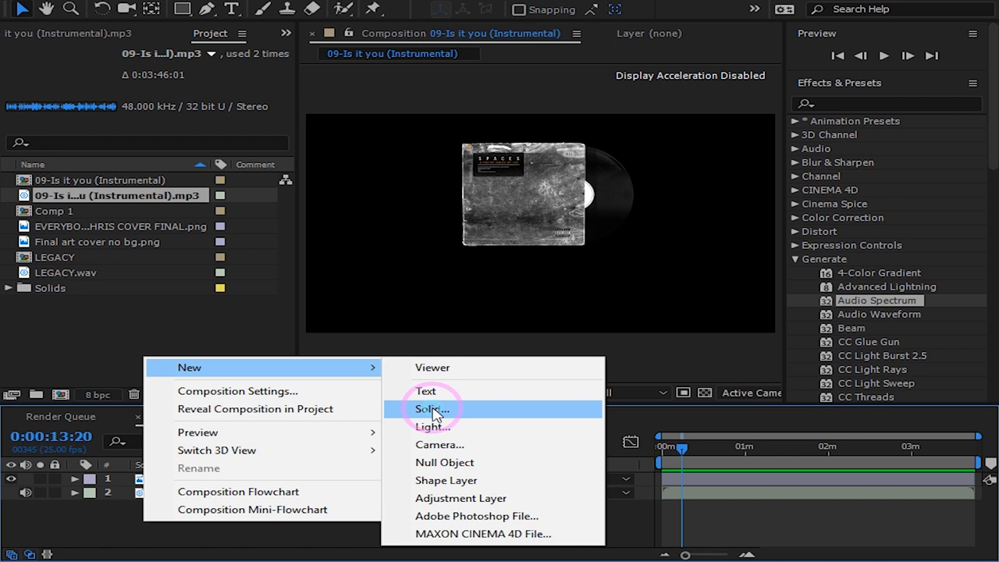
click(431, 409)
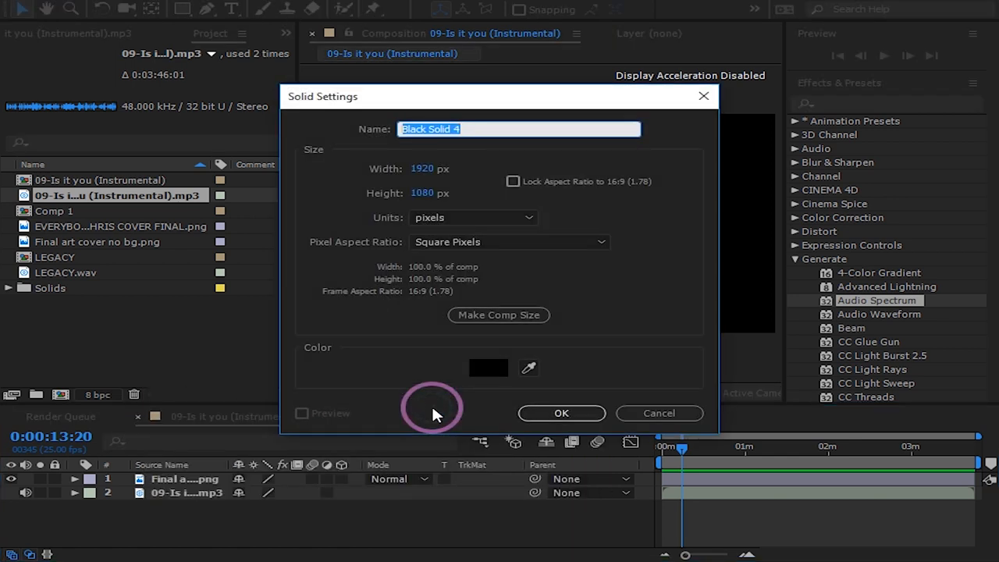
text(sp)
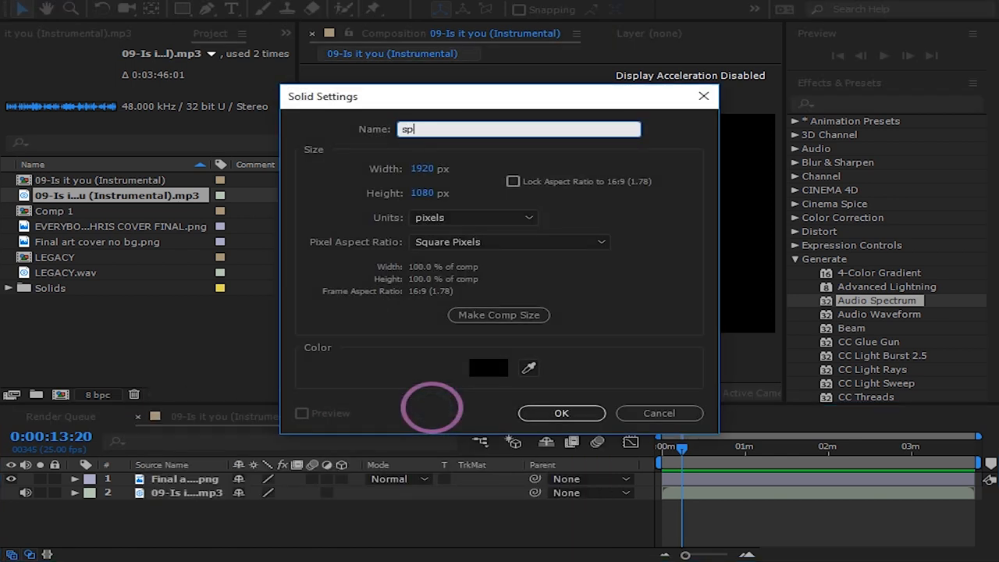
text(e)
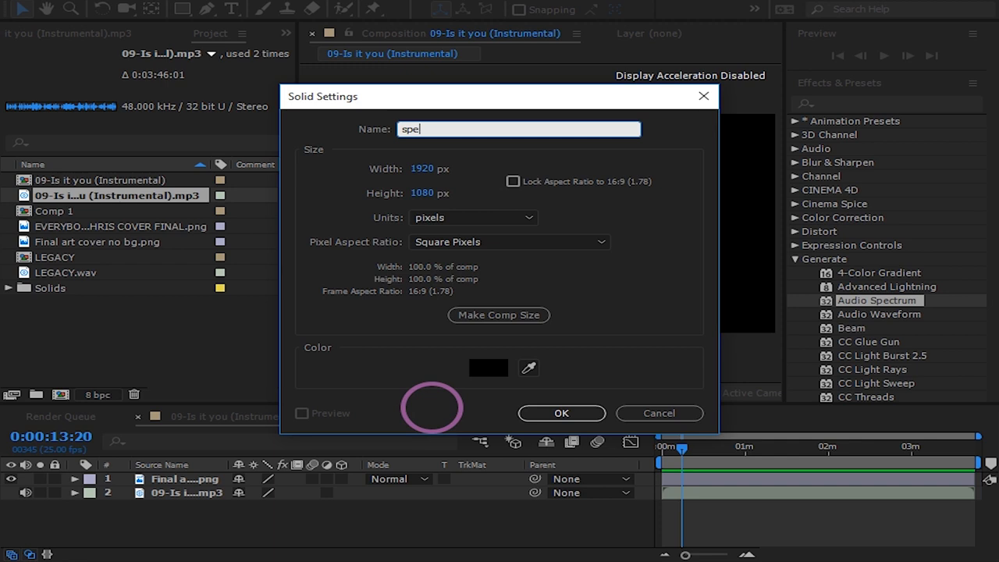
text(ctrum)
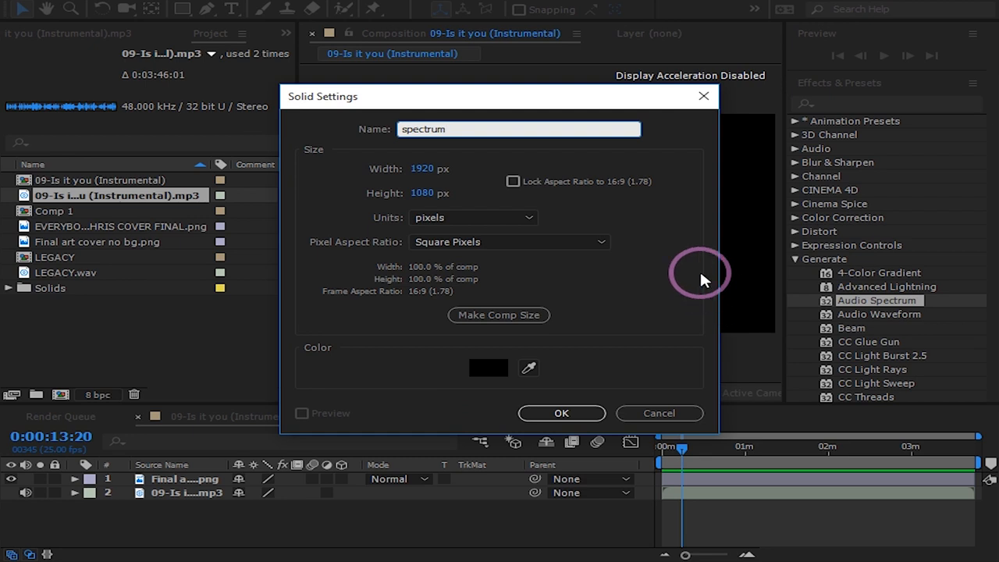
click(561, 413)
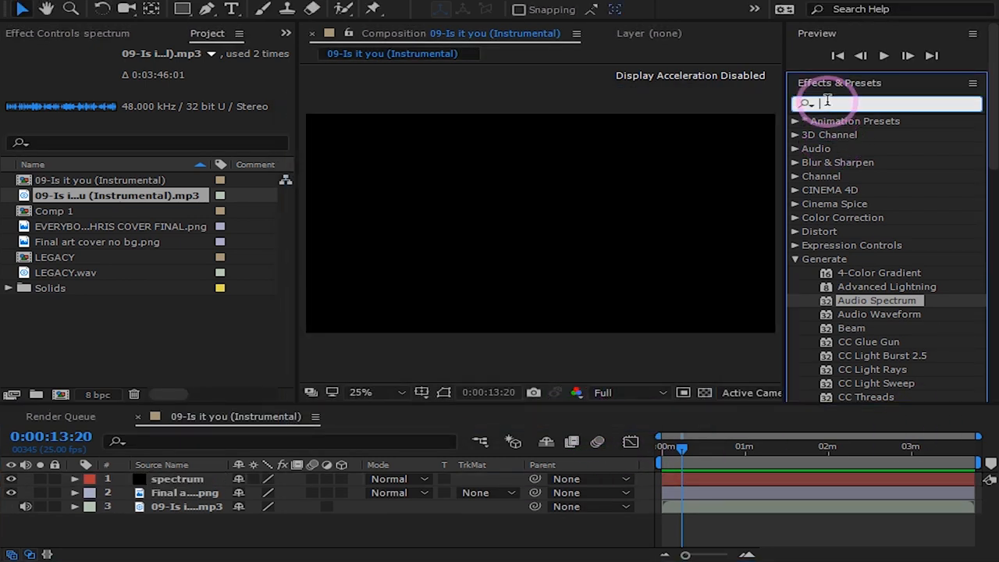
- Find Audio Spectrum with the search 'aud' and apply it to the spectrum solid
text(a)
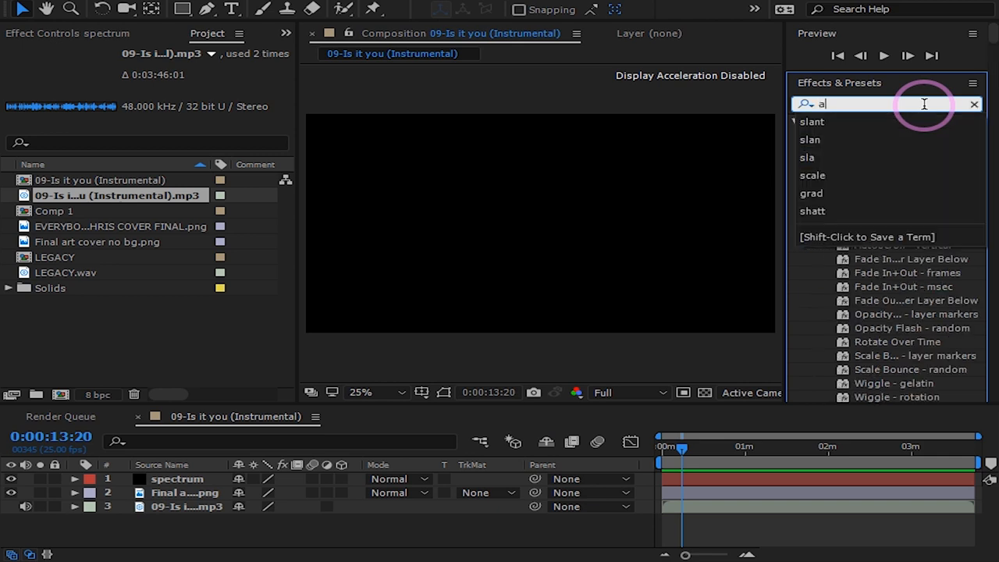
text(ud)
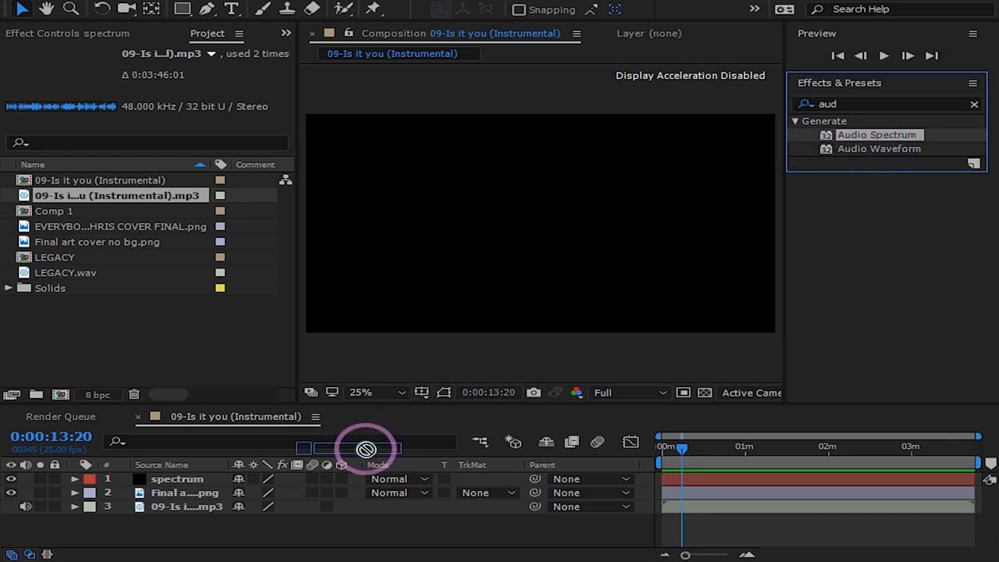
click(177, 478)
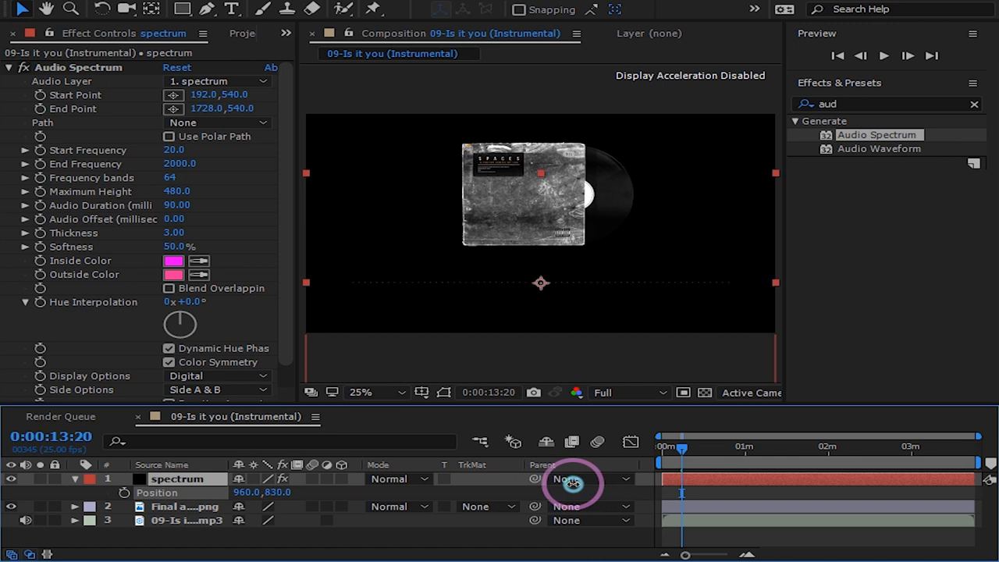
- Play back the composition to check the spectrum below the album cover
click(837, 55)
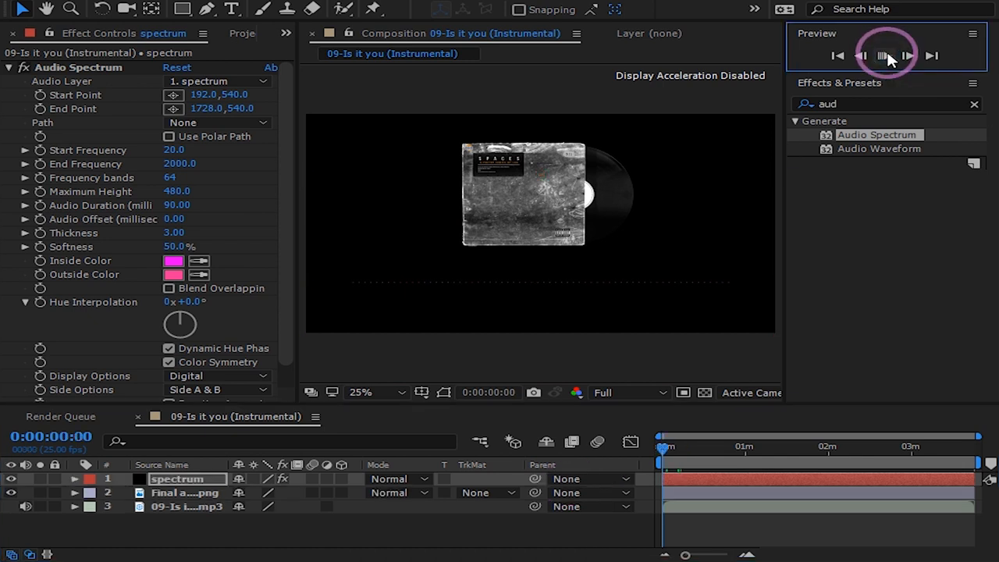
click(887, 55)
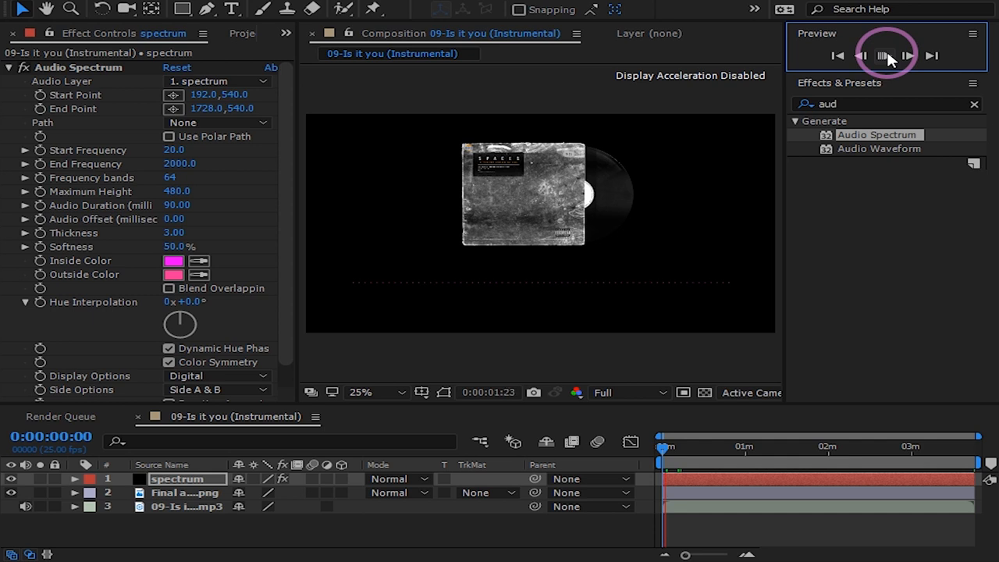
click(888, 55)
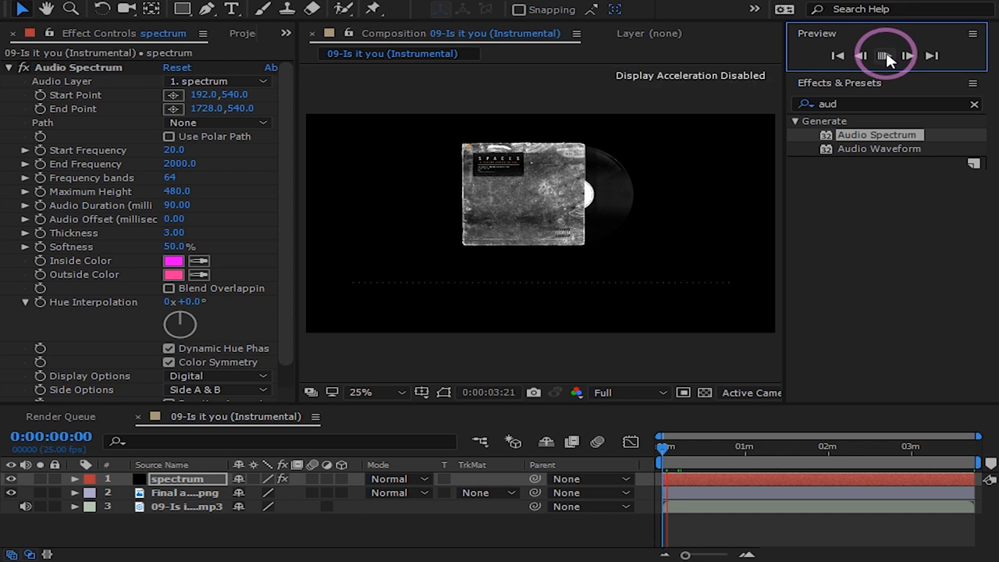
click(886, 55)
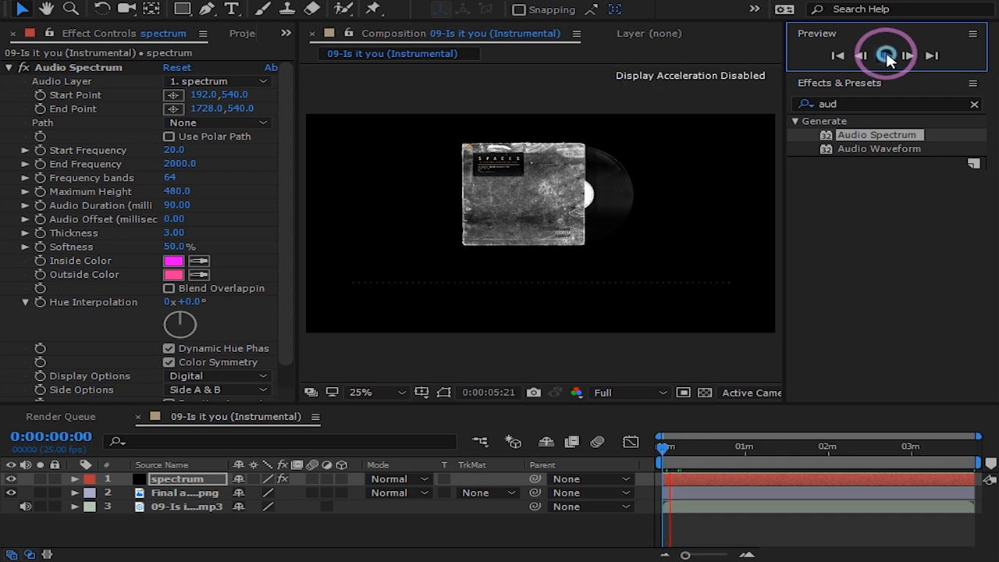
click(885, 55)
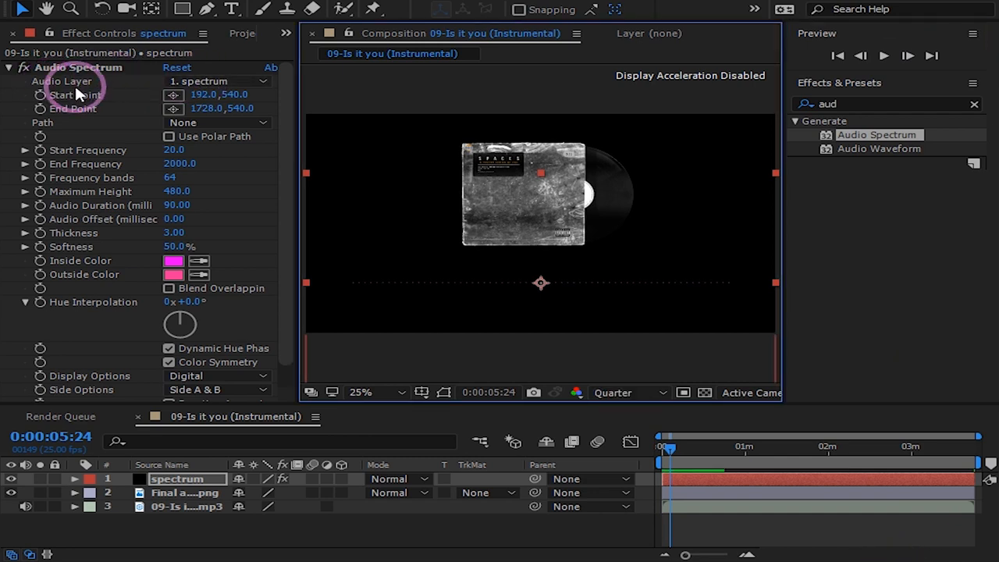
- Set Audio Layer to the instrumental MP3 and preview the reacting bars
click(217, 81)
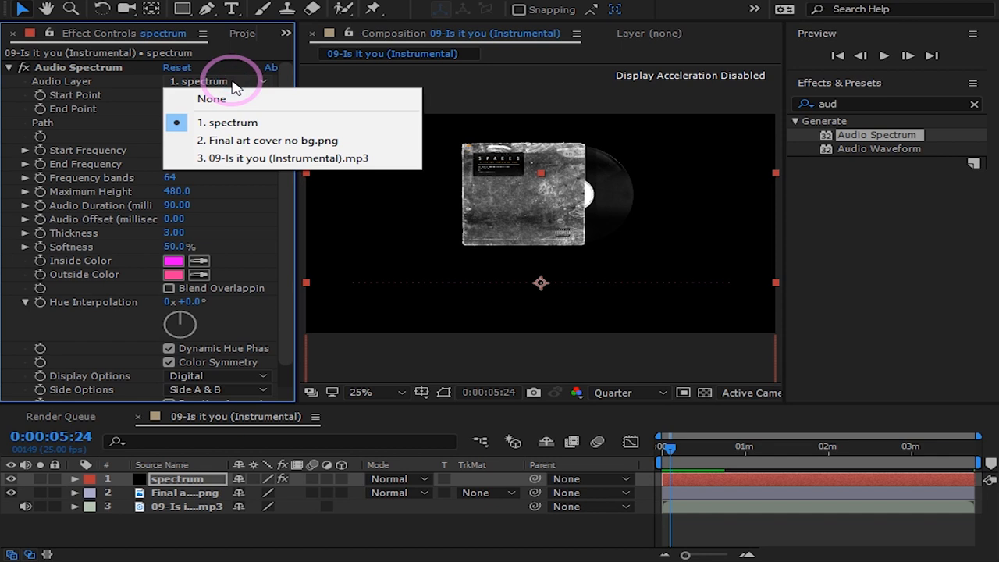
mouse_move(224, 157)
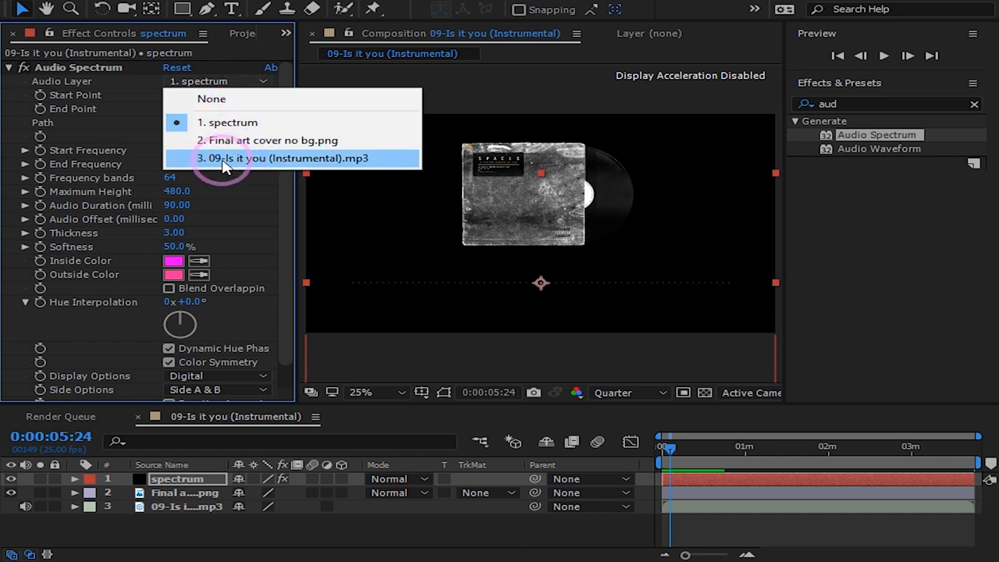
click(274, 158)
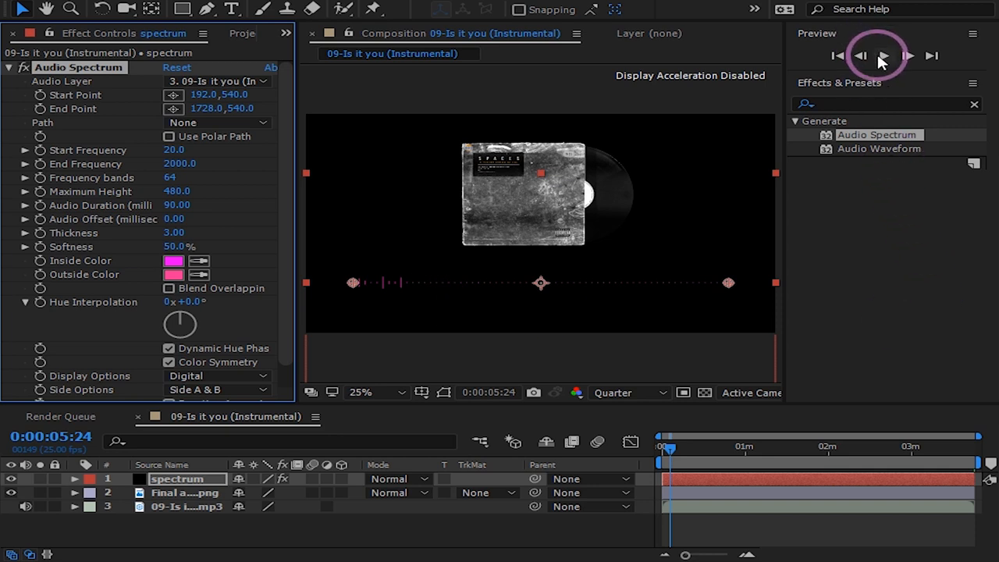
click(883, 56)
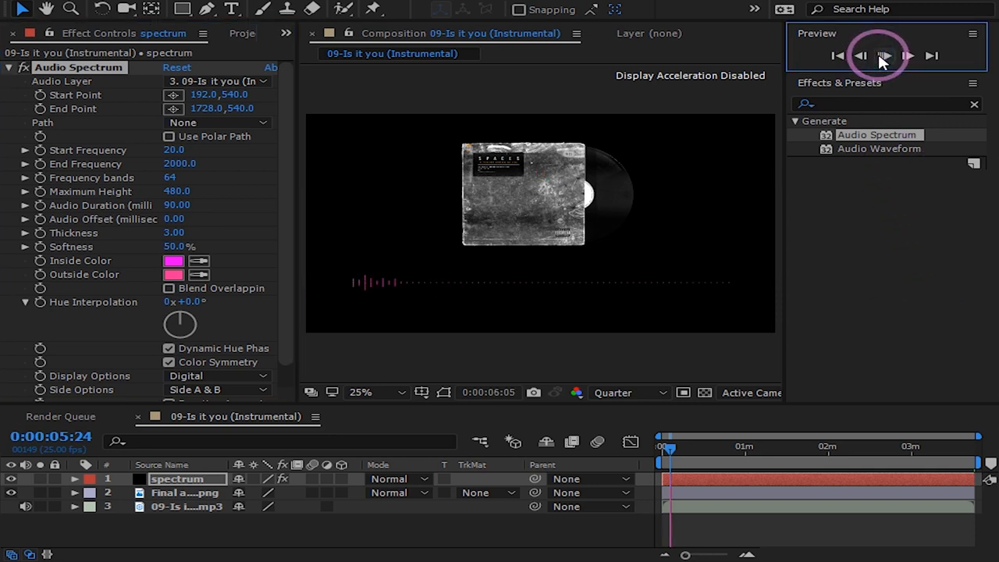
click(884, 55)
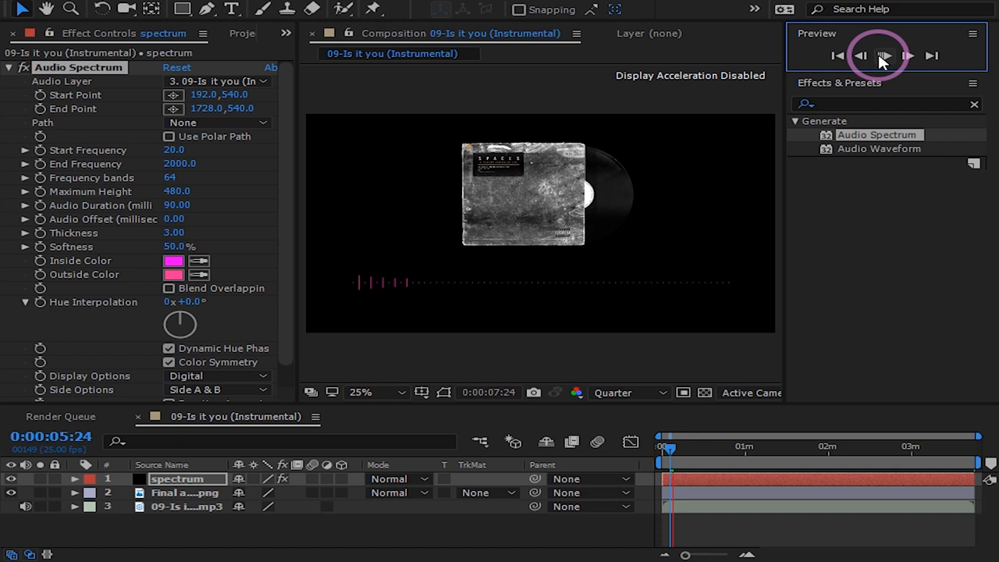
click(885, 56)
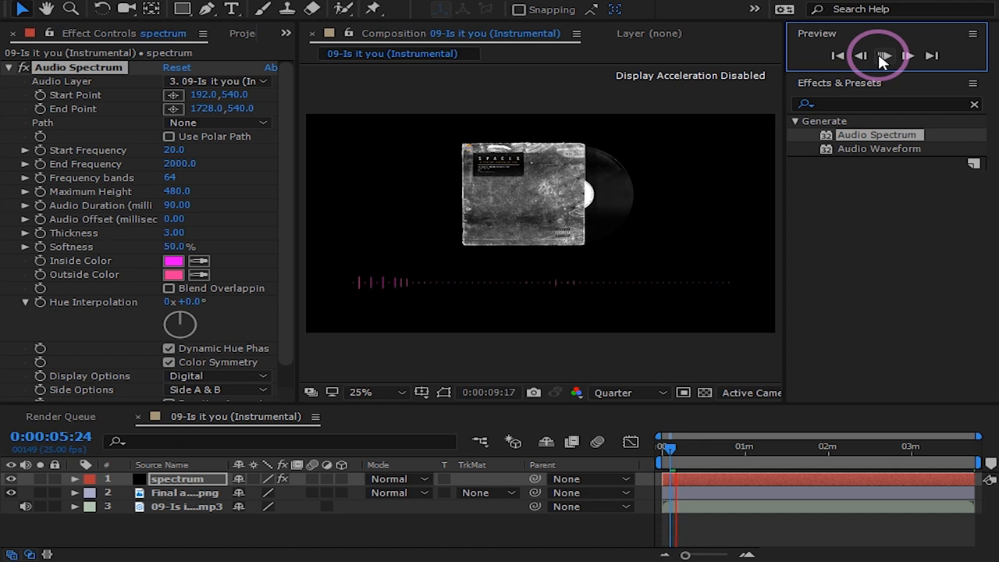
- Scrub Audio Spectrum's Frequency Bands to 100 and Maximum Height to 1930
click(837, 56)
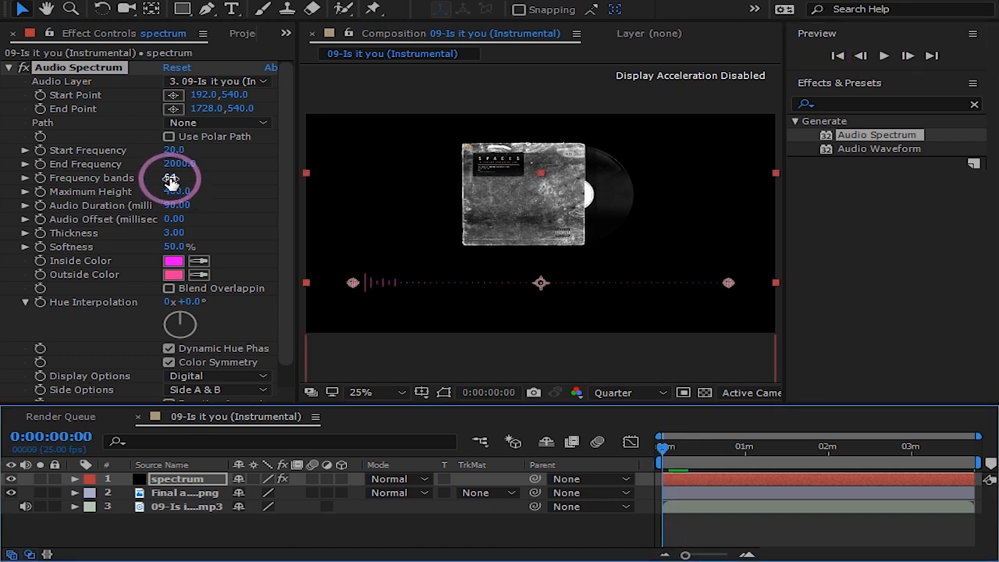
drag(180, 178, 187, 178)
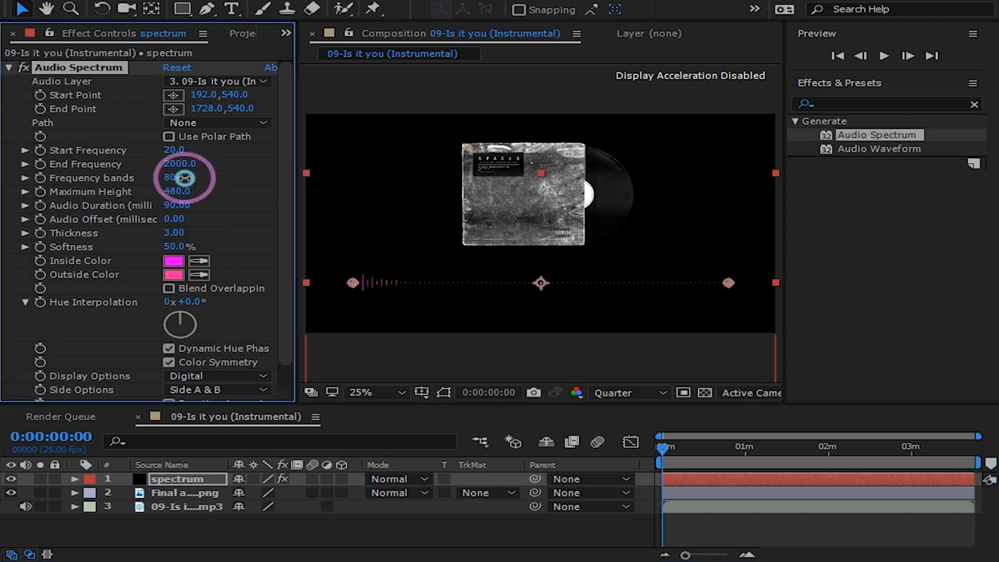
drag(174, 177, 188, 177)
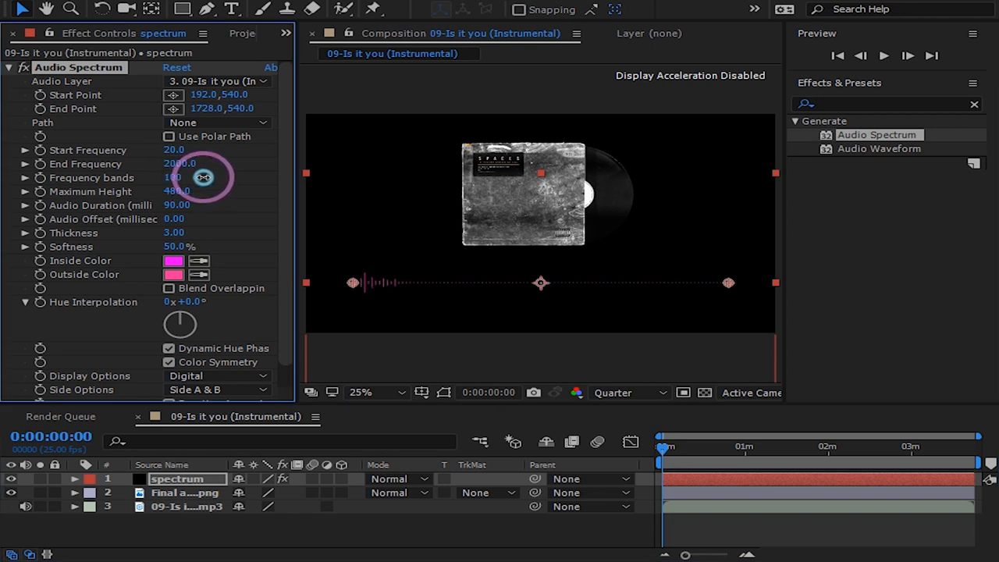
drag(175, 178, 174, 178)
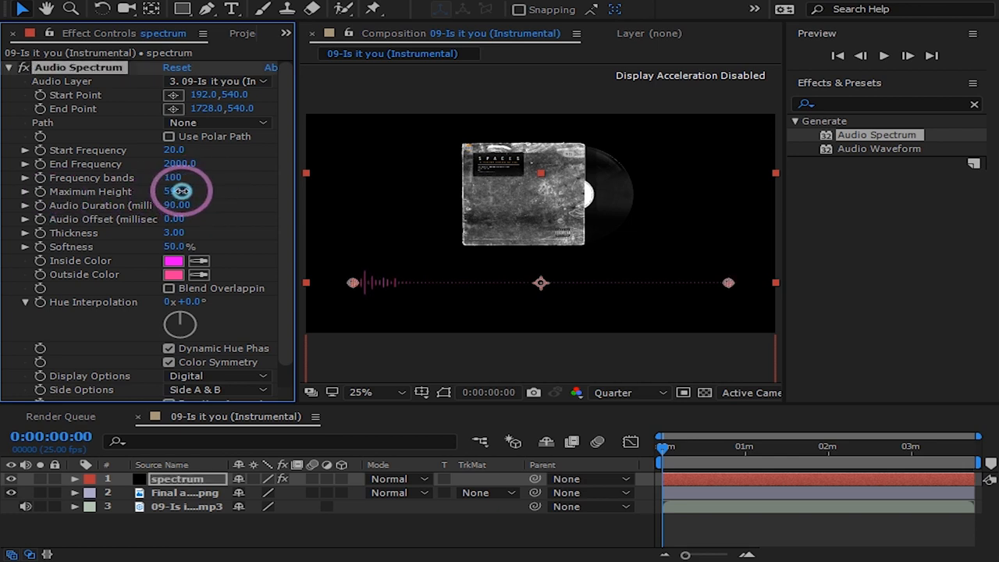
drag(180, 191, 254, 191)
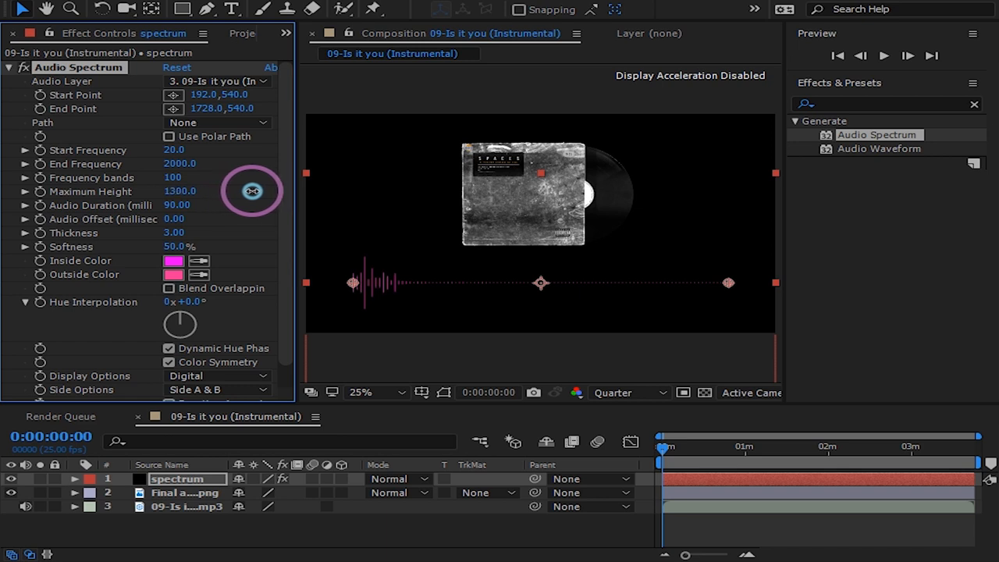
drag(252, 191, 305, 192)
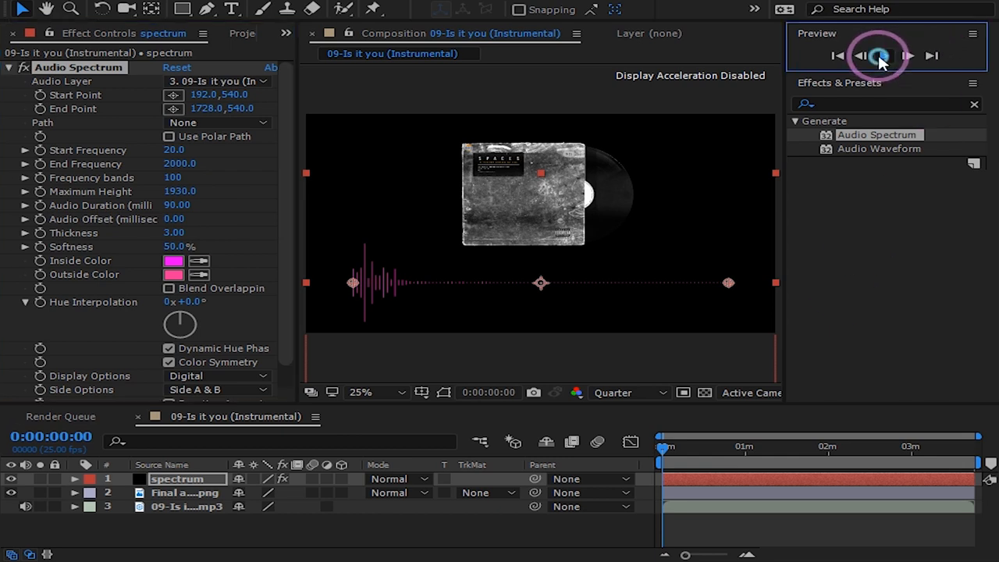
click(882, 55)
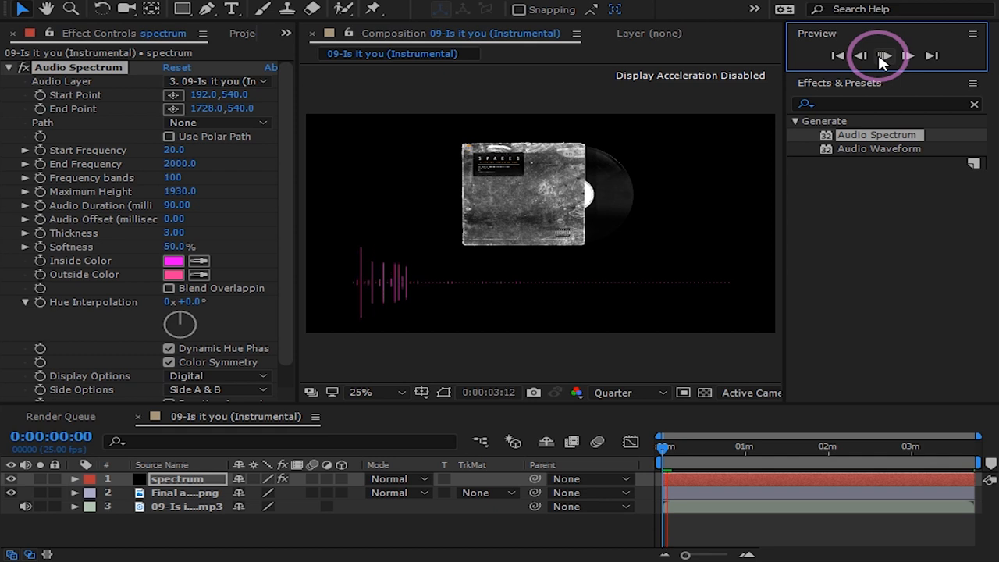
click(885, 55)
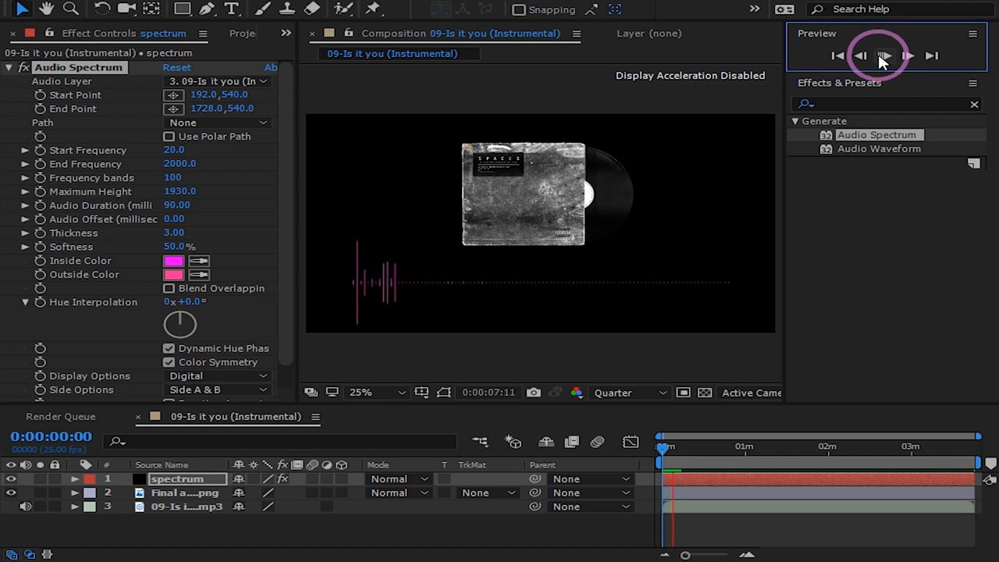
click(883, 56)
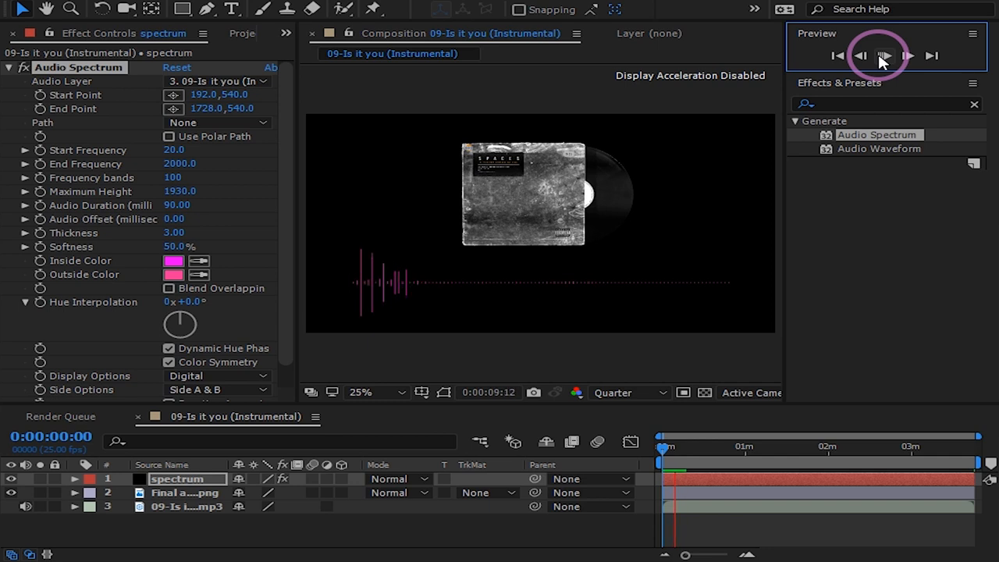
click(885, 56)
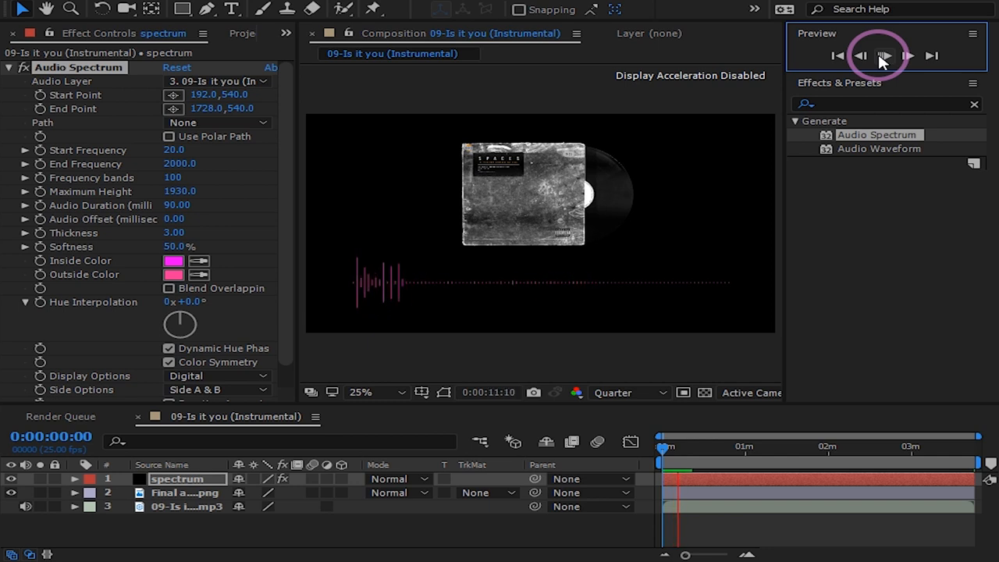
click(884, 55)
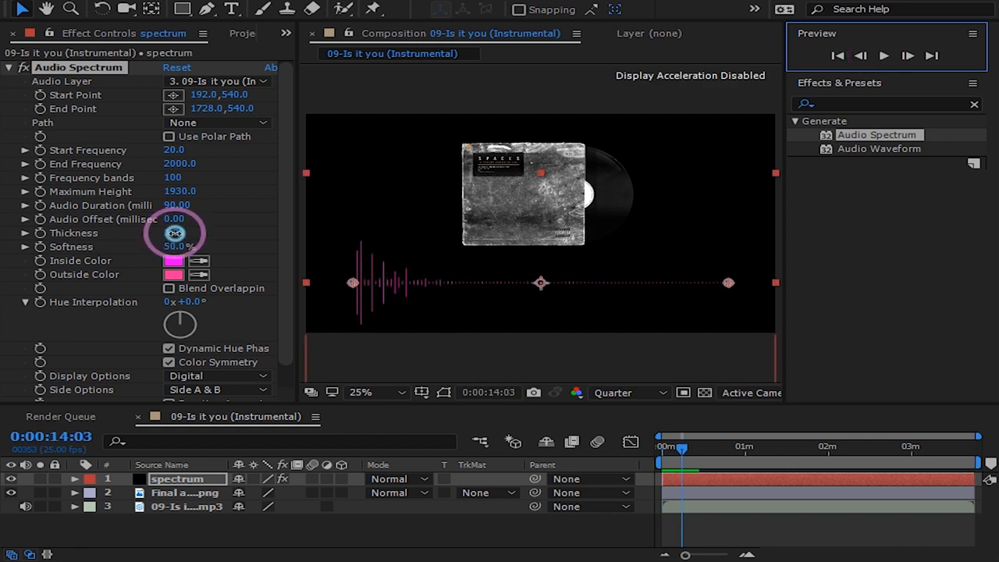
- Raise the spectrum line Thickness to about 7.10
drag(175, 233, 203, 230)
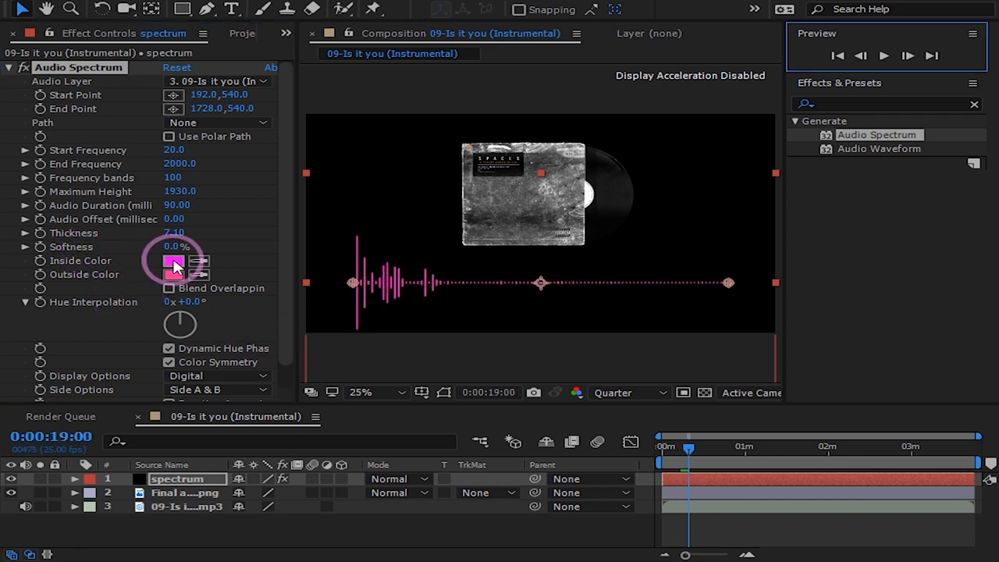
- Pick a pale, desaturated grey-beige Inside Color for the spectrum
click(174, 263)
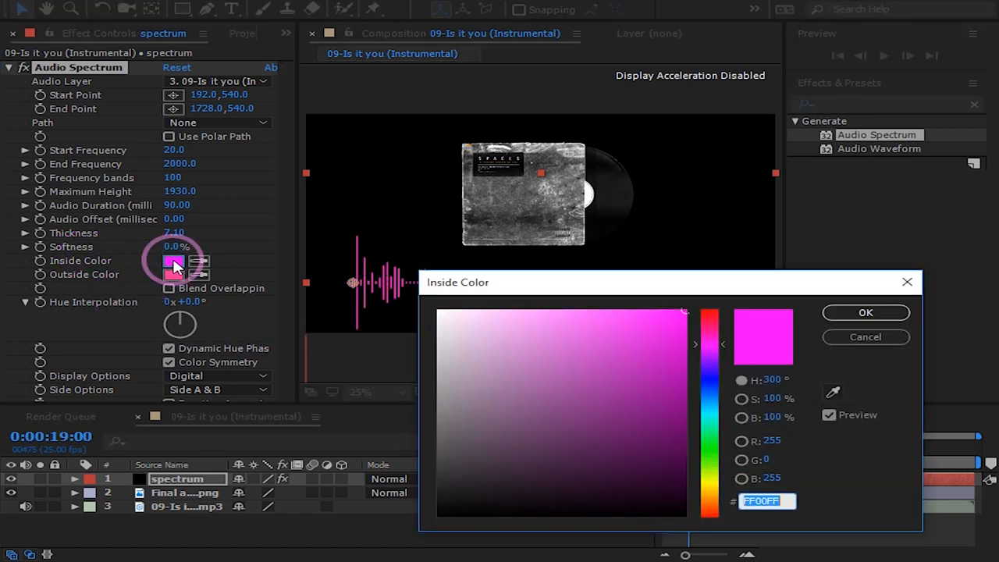
mouse_move(718, 288)
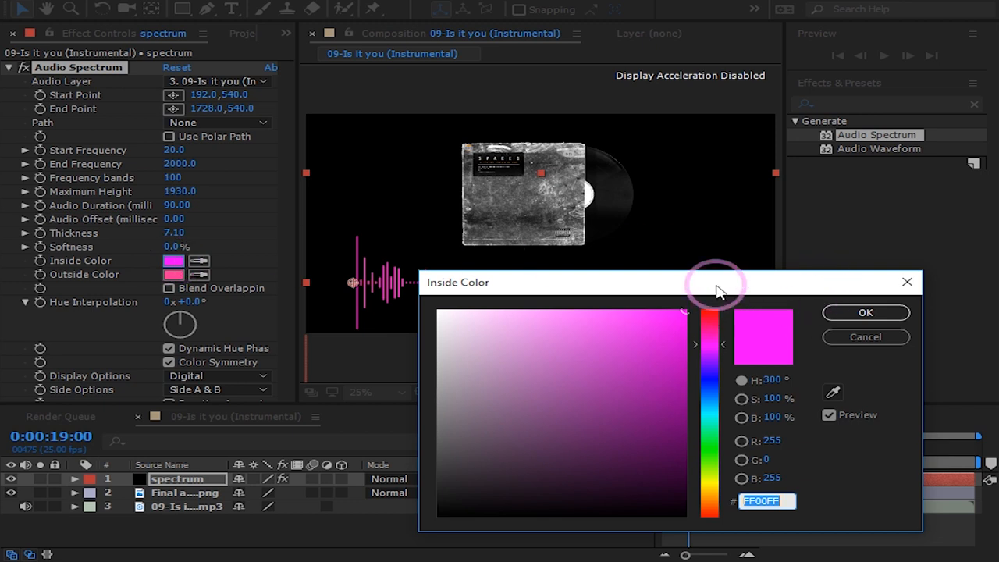
drag(718, 281, 715, 257)
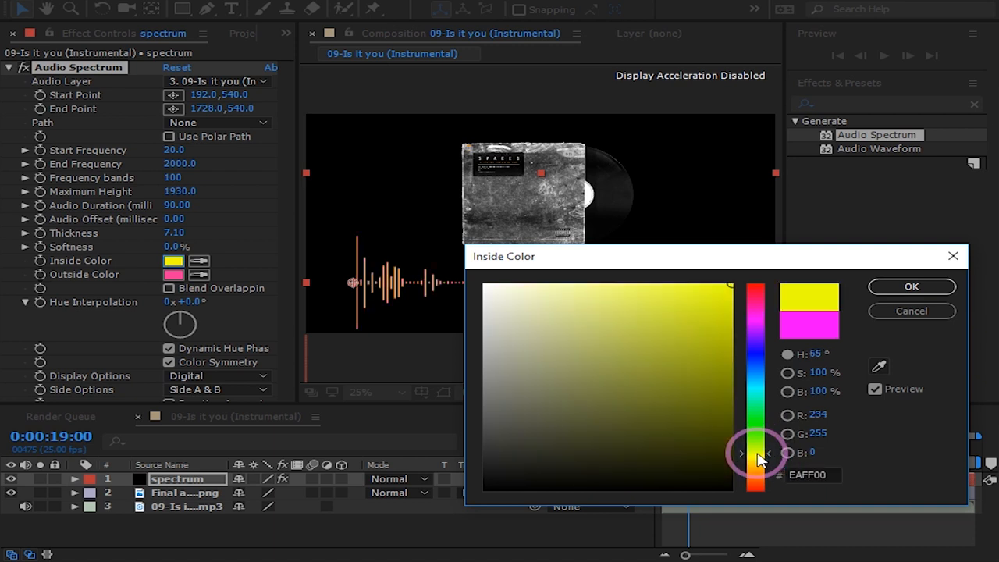
click(508, 297)
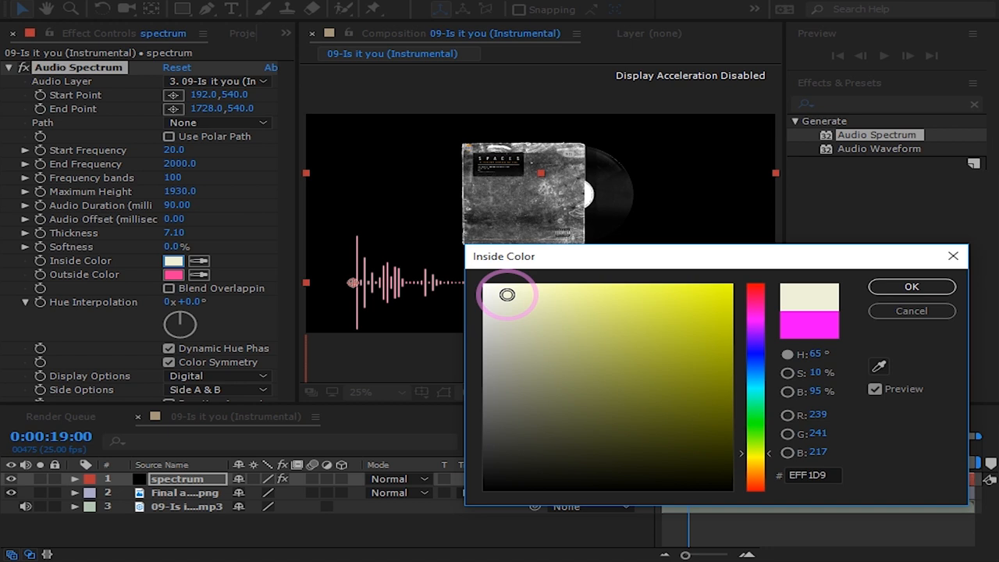
drag(508, 294, 508, 324)
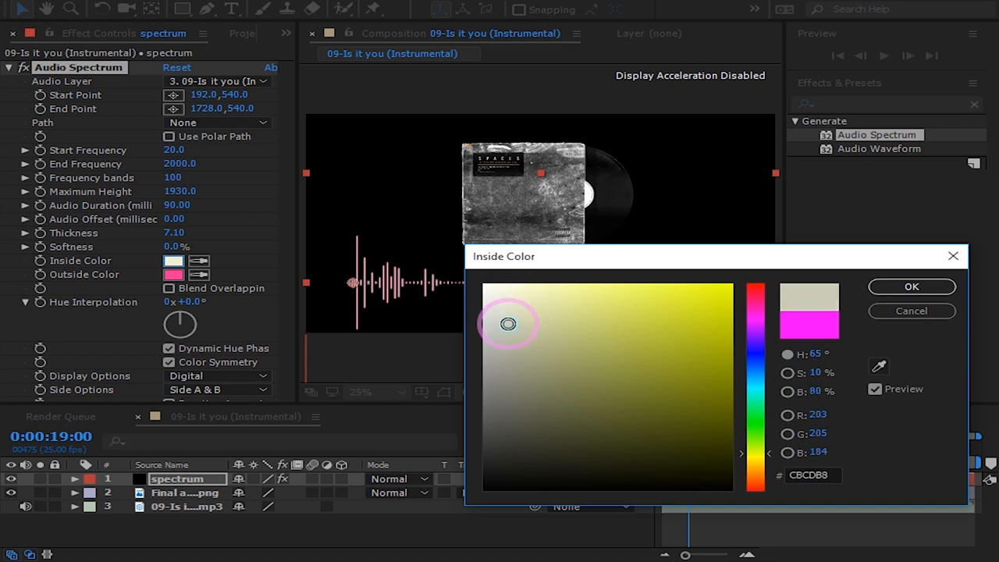
drag(508, 324, 500, 397)
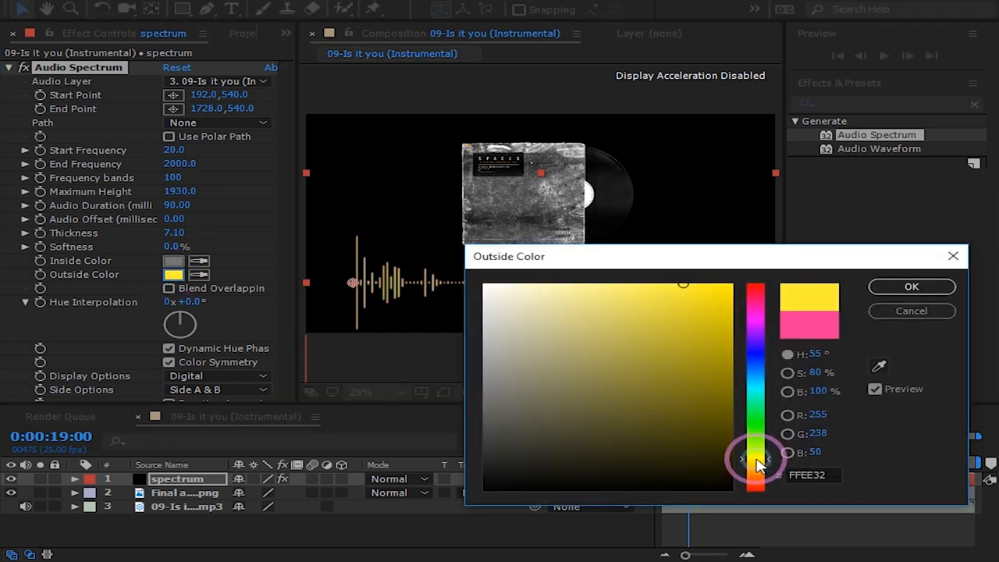
- Choose a muted khaki-tan Outside Color and confirm it
click(565, 305)
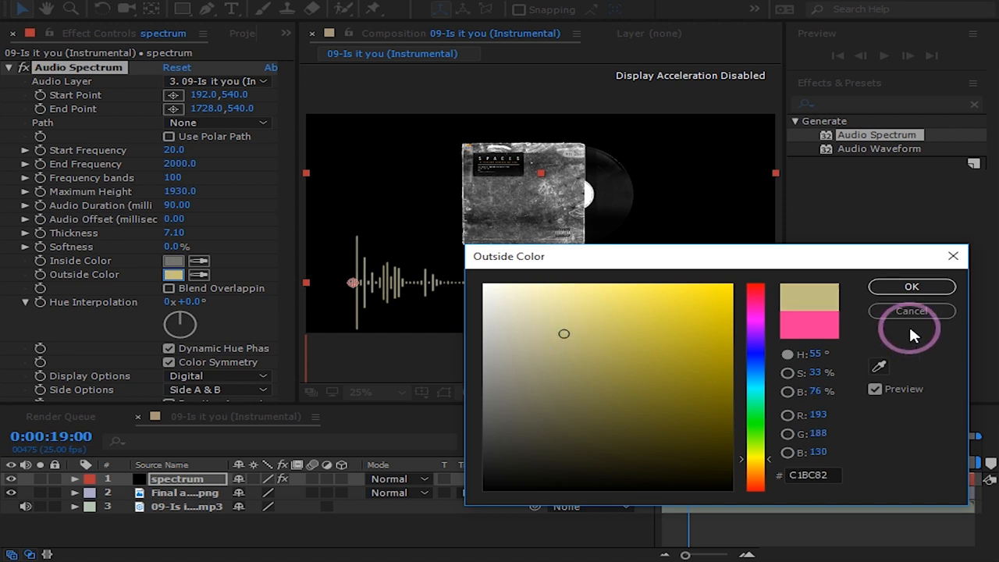
click(911, 311)
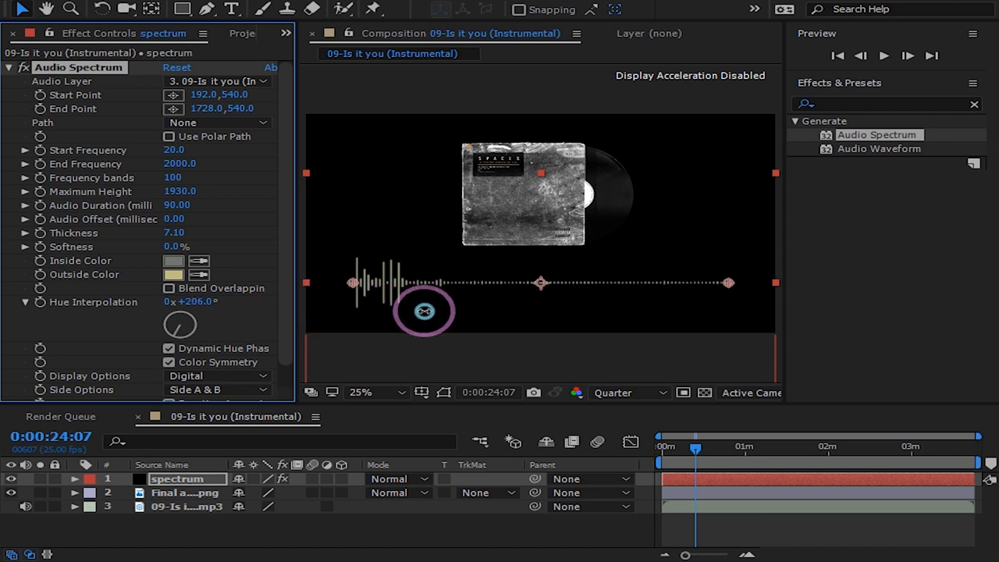
- Scrub Hue Interpolation to shift the spectrum's hues around the wheel
drag(424, 311, 803, 339)
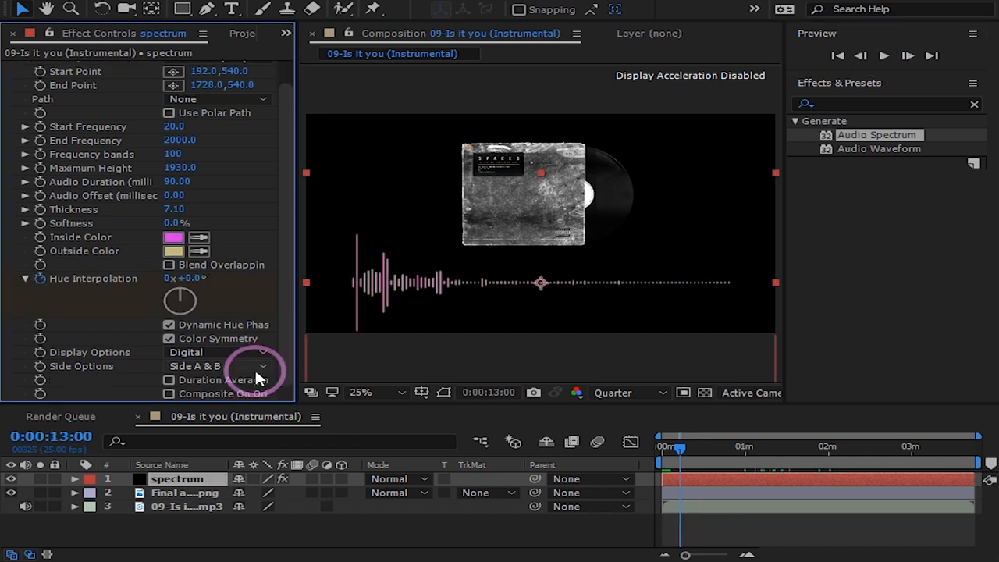
- Change Display Options to Analog lines
click(218, 352)
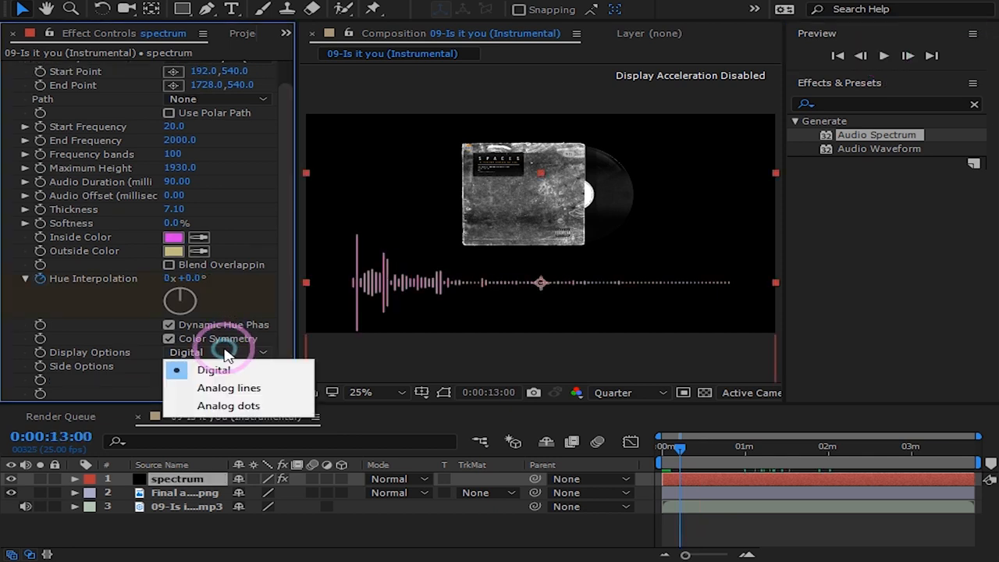
mouse_move(229, 388)
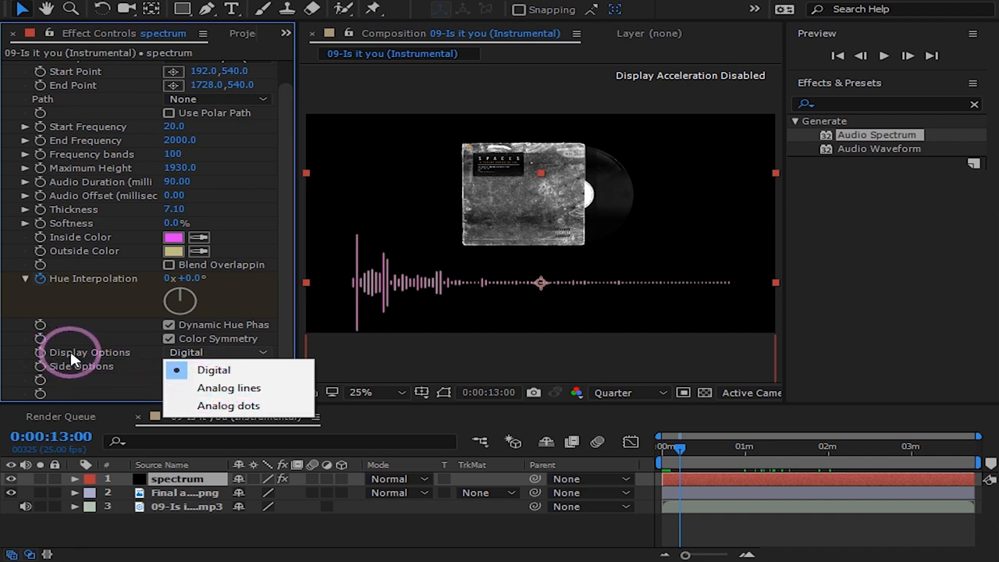
click(229, 388)
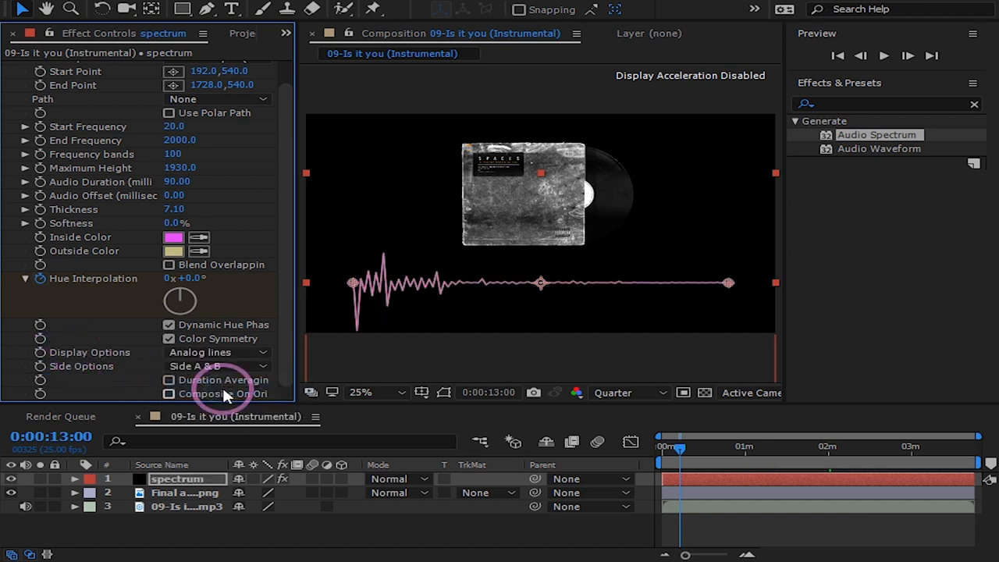
- Set the spectrum's Side Options to Side B and preview the line's playback
click(219, 366)
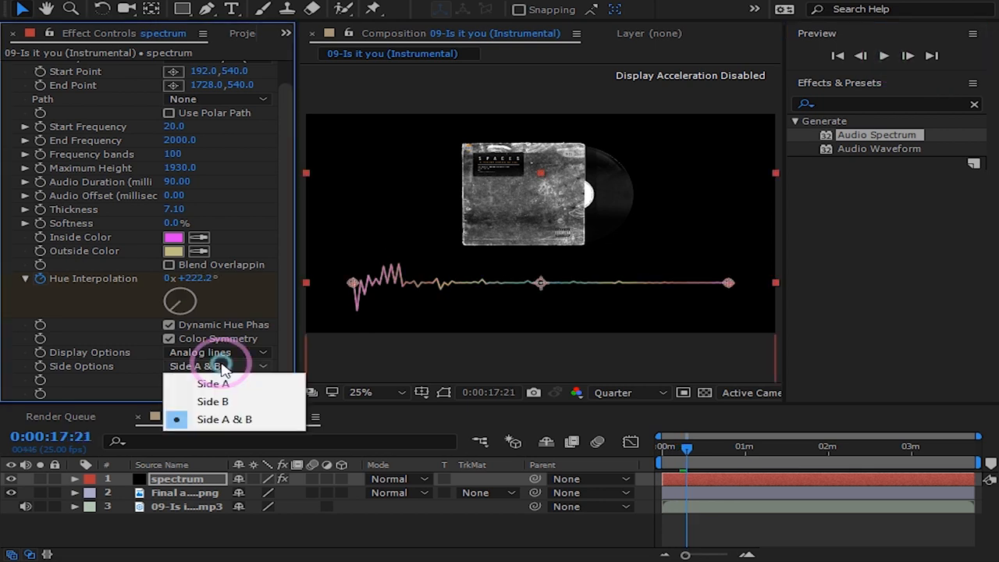
click(213, 401)
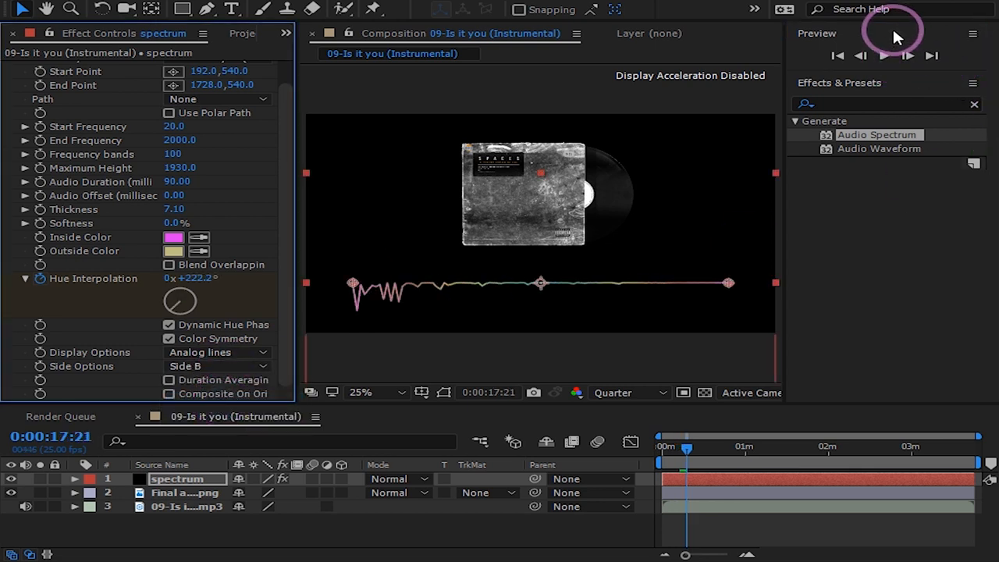
click(883, 55)
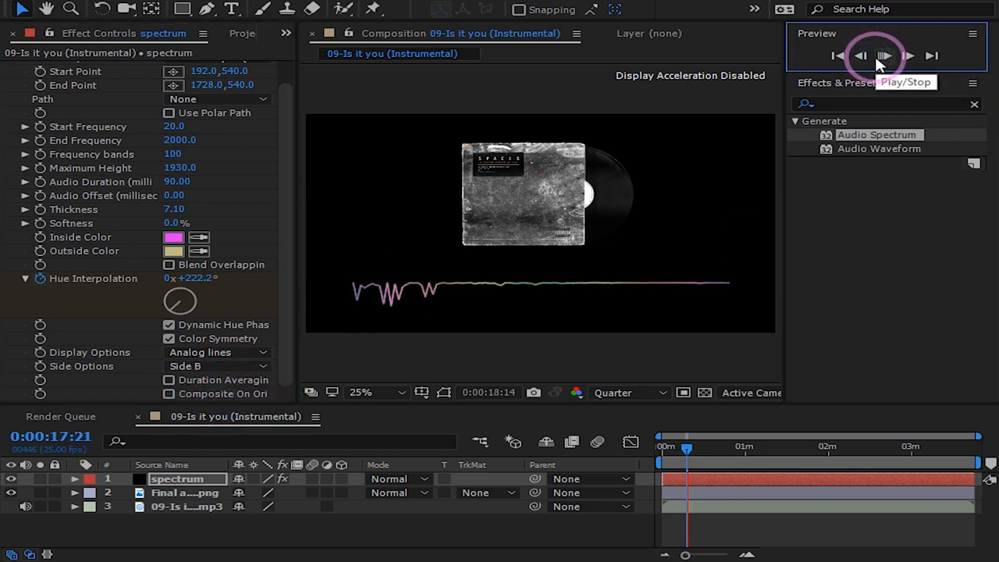
click(885, 55)
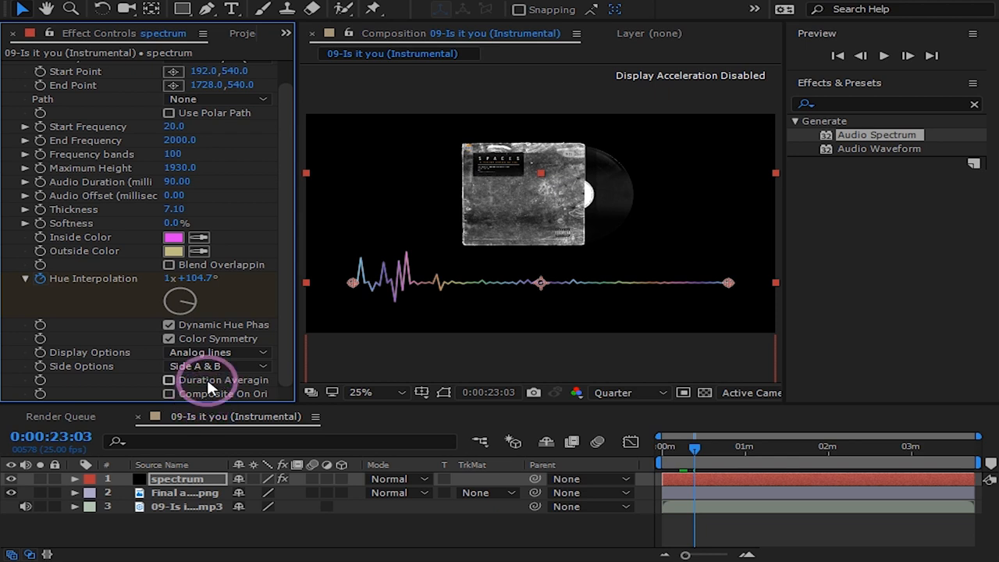
mouse_move(863, 449)
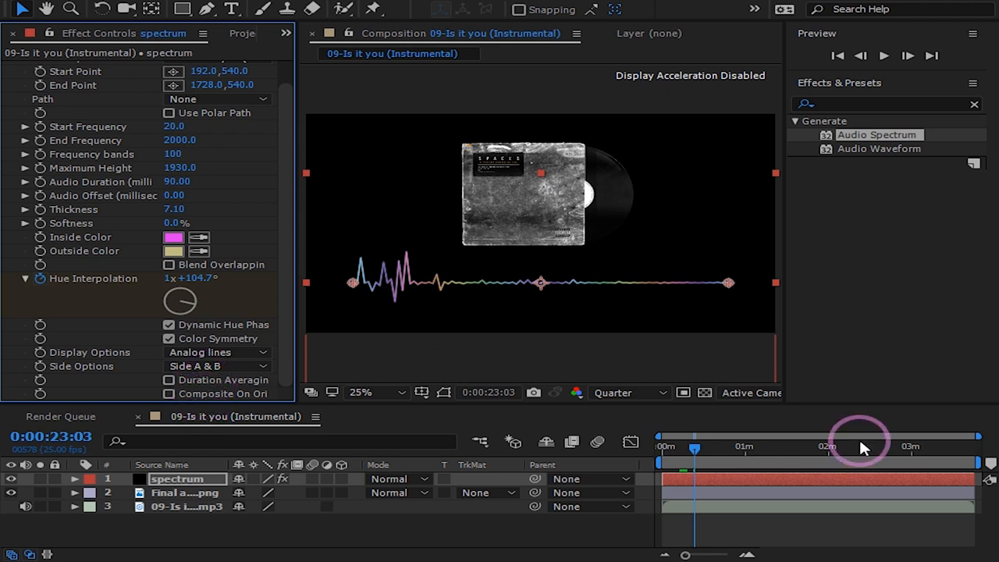